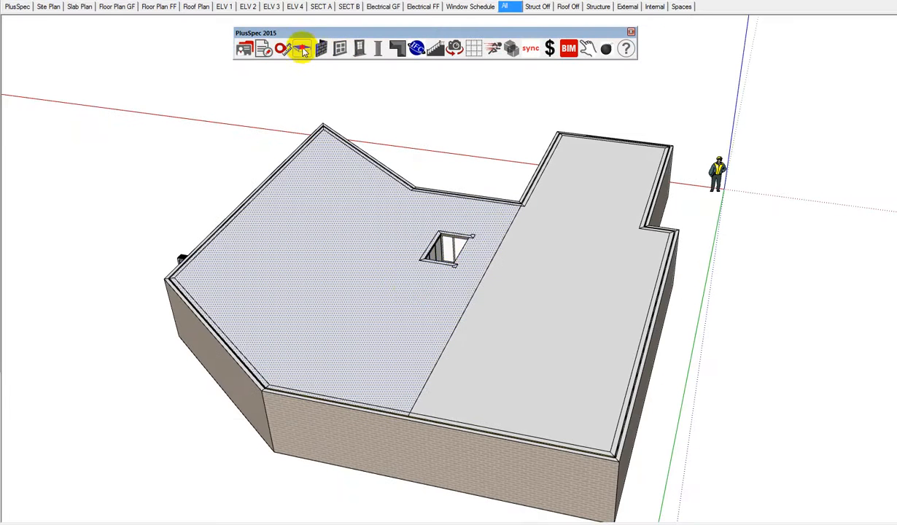
Step: Launch the PlusSpec floor tool and select the floor-with-joists option
click(297, 49)
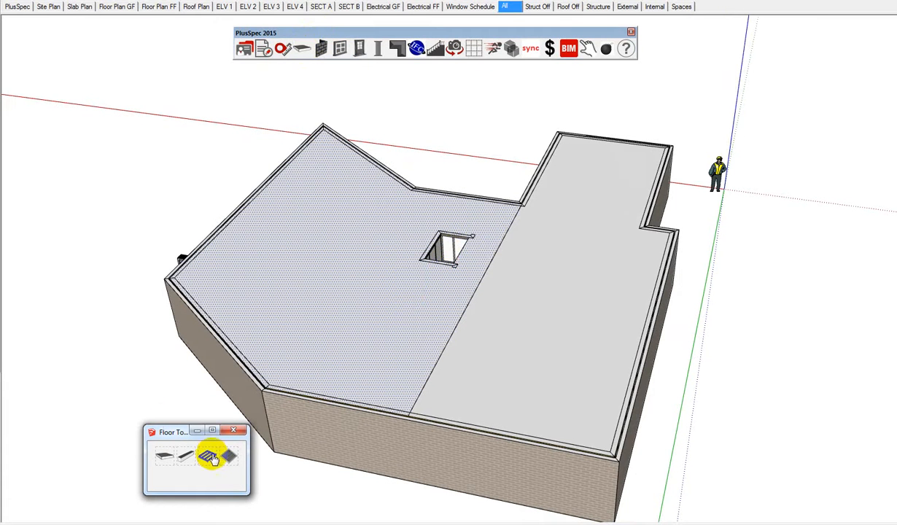
click(209, 459)
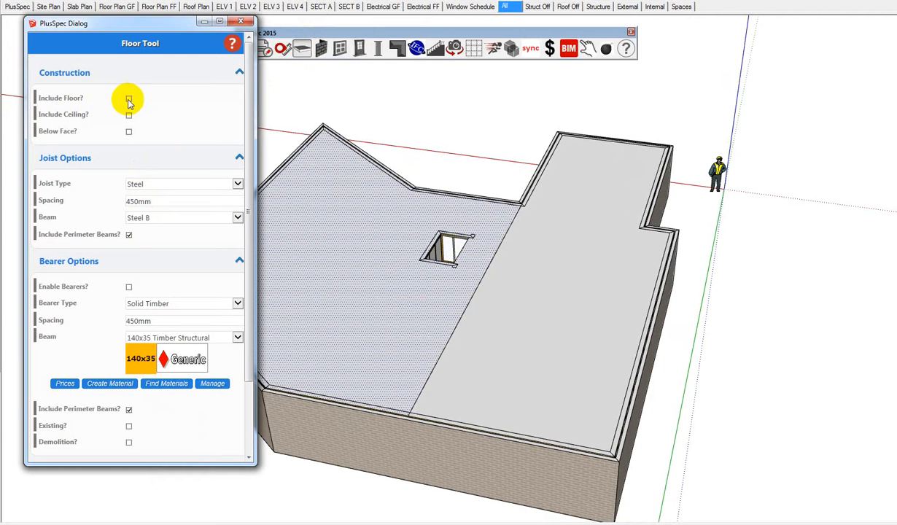
Step: Tick Include Floor? and Include Ceiling?, then scroll down the floor options
click(128, 97)
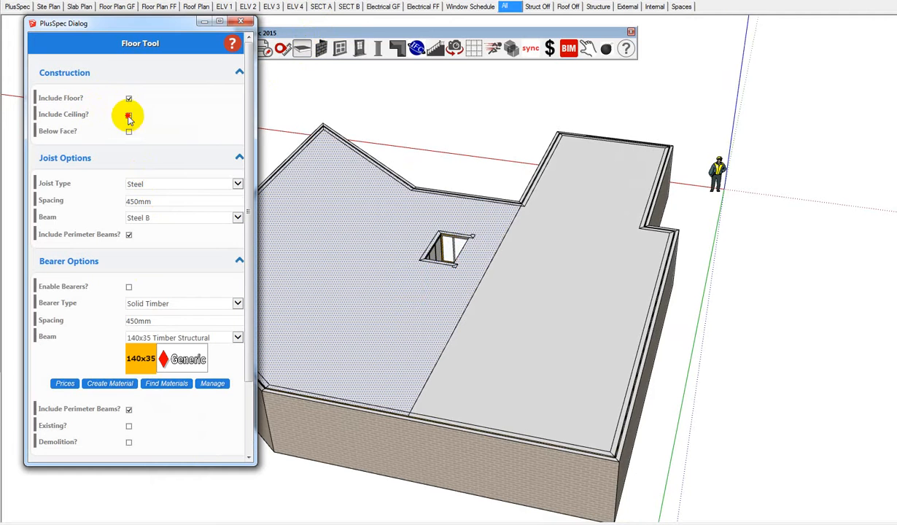
click(129, 115)
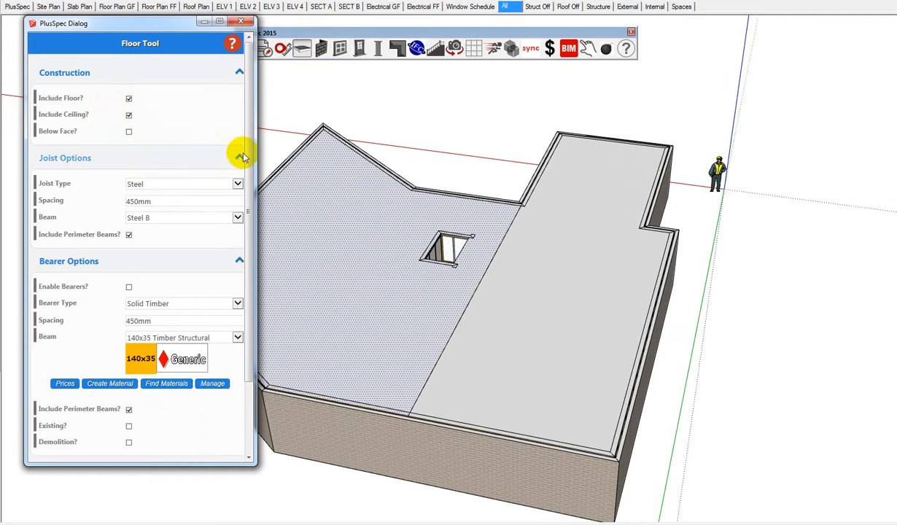
scroll(down, 3)
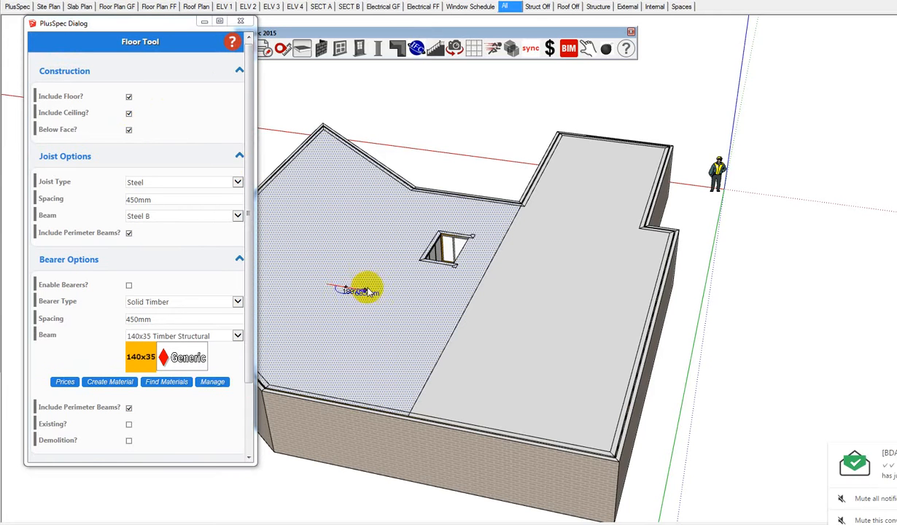
Step: Generate floor sheeting on the left wing's dotted floor face
click(360, 290)
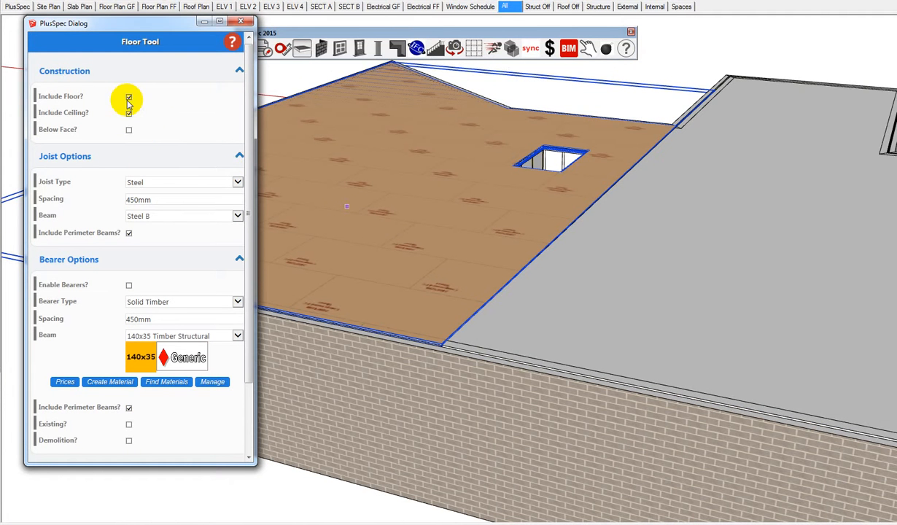
Step: Untick Include Floor?, generate steel joists on the same face, and view joist types
click(129, 96)
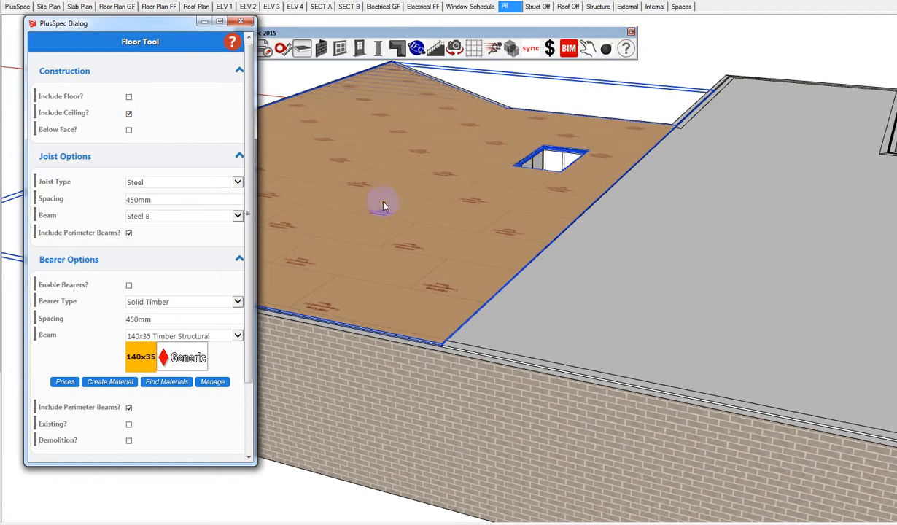
mouse_move(369, 222)
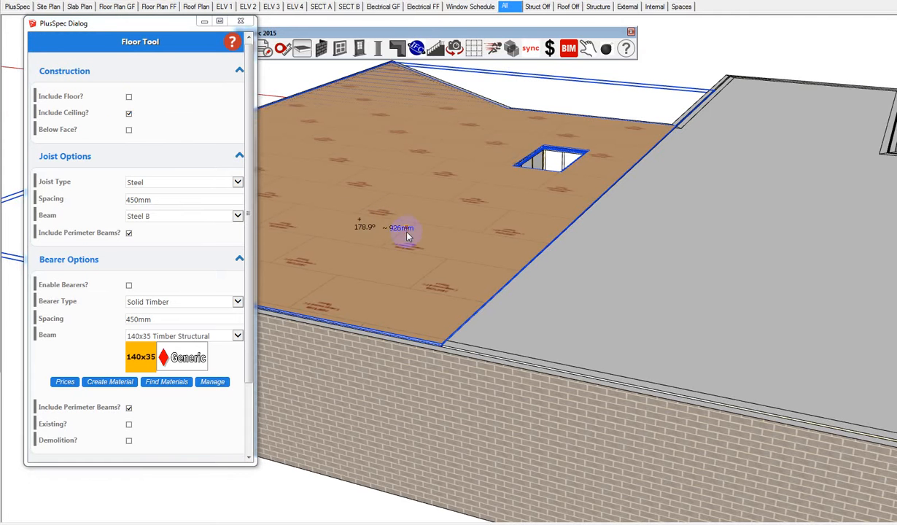
click(446, 341)
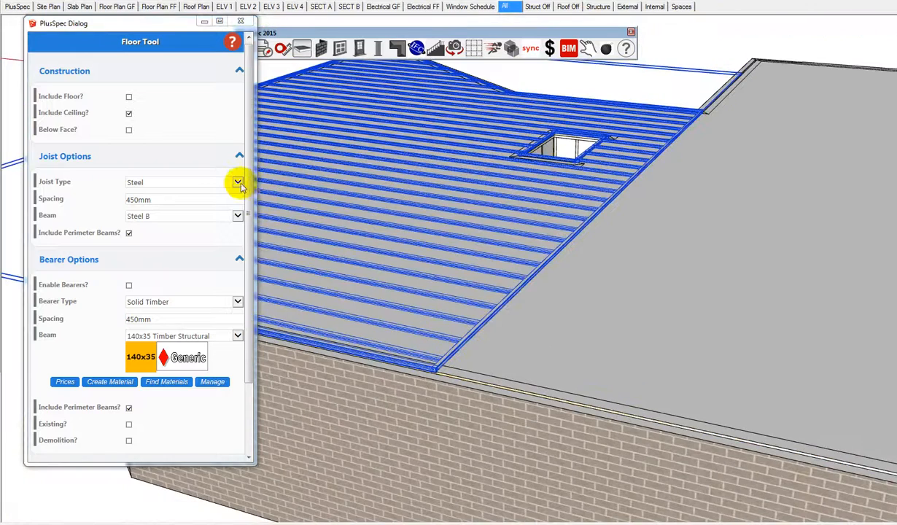
click(238, 181)
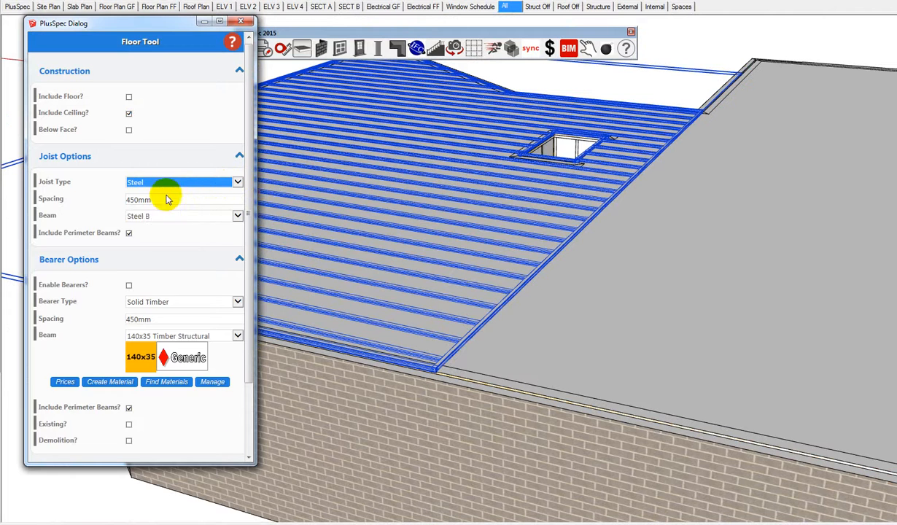